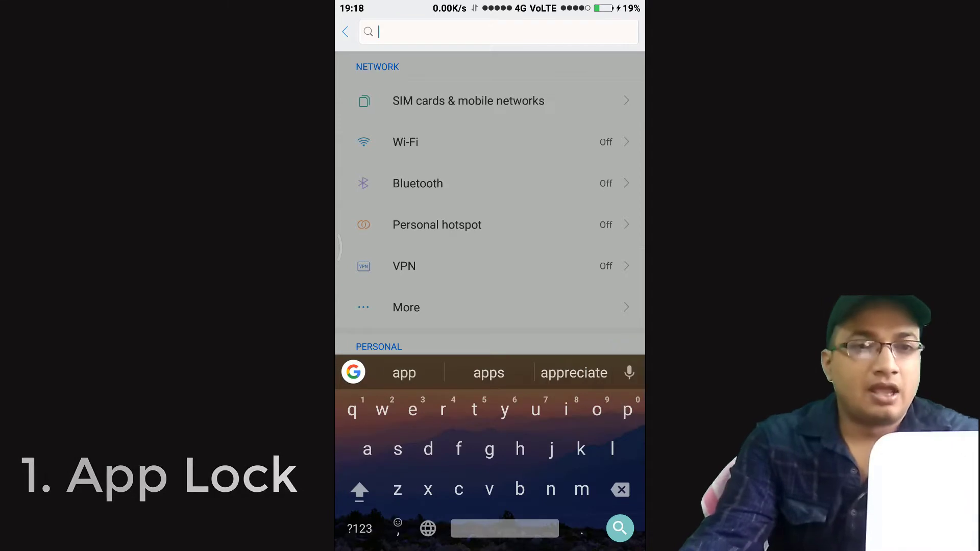
Search Settings for 'app lock' and review the App lock list of 10 locked apps.
text(app)
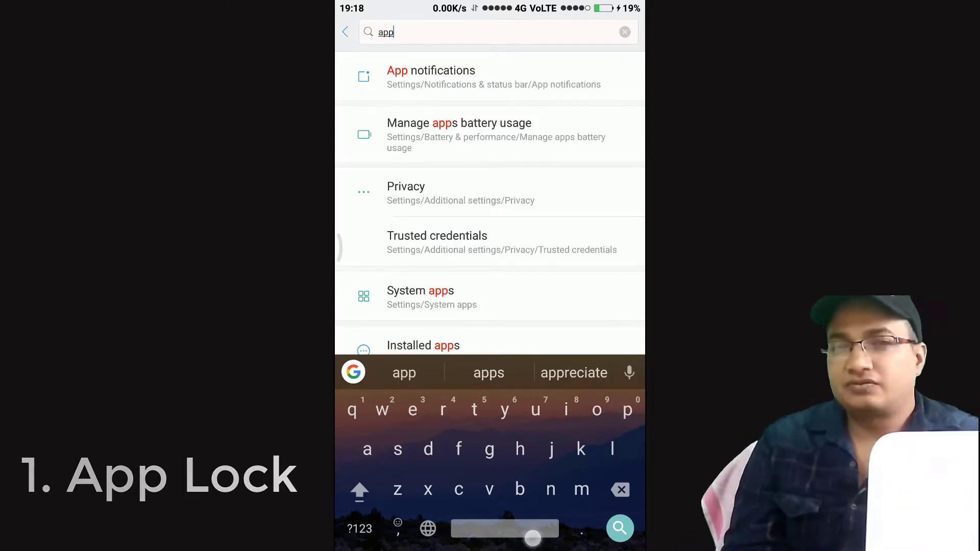
text(loc)
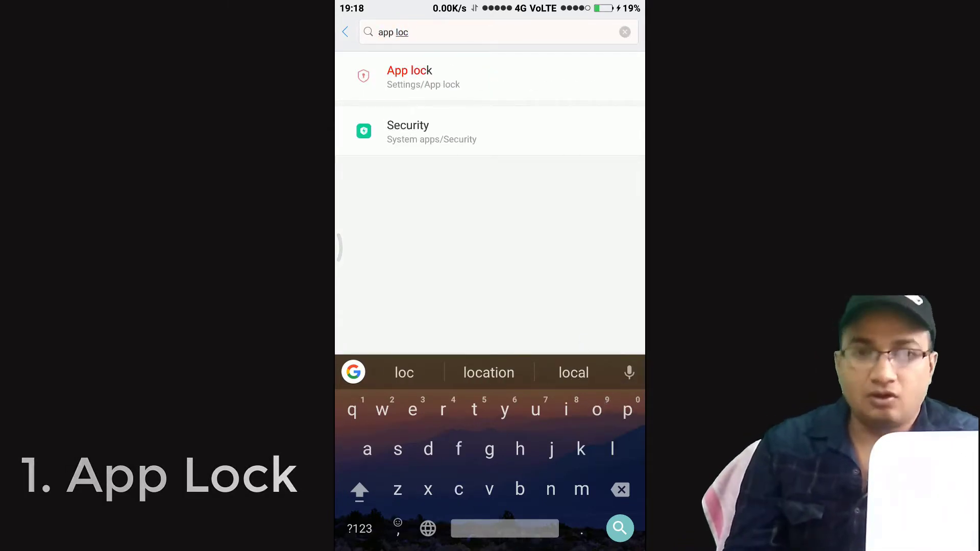
click(410, 78)
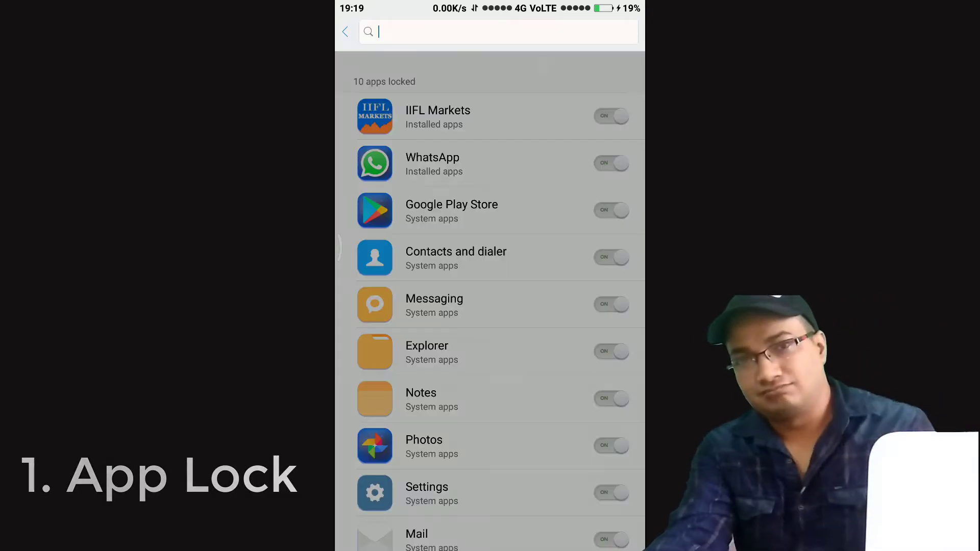
text(goo)
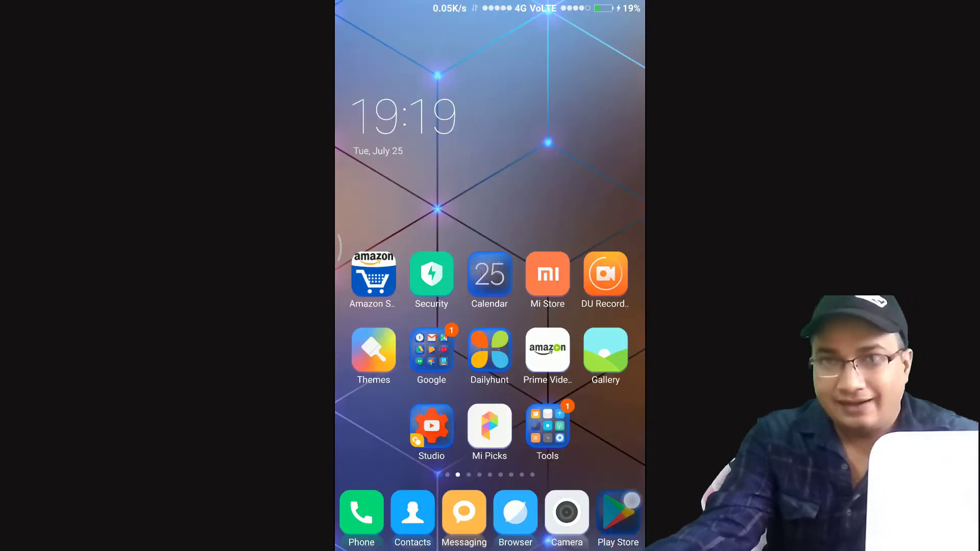
Launch the Play Store from the dock to reach the installed Hidden Space Login listing.
click(617, 512)
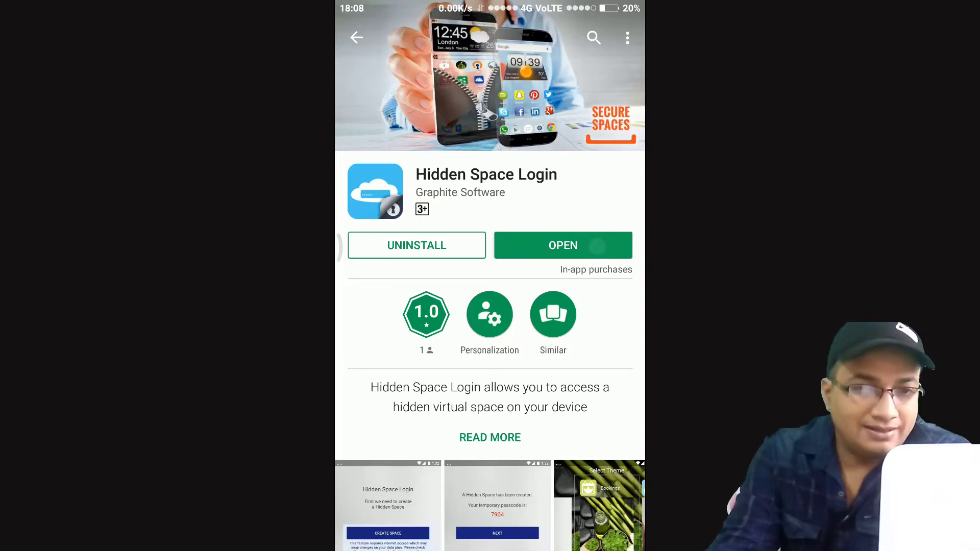
click(563, 246)
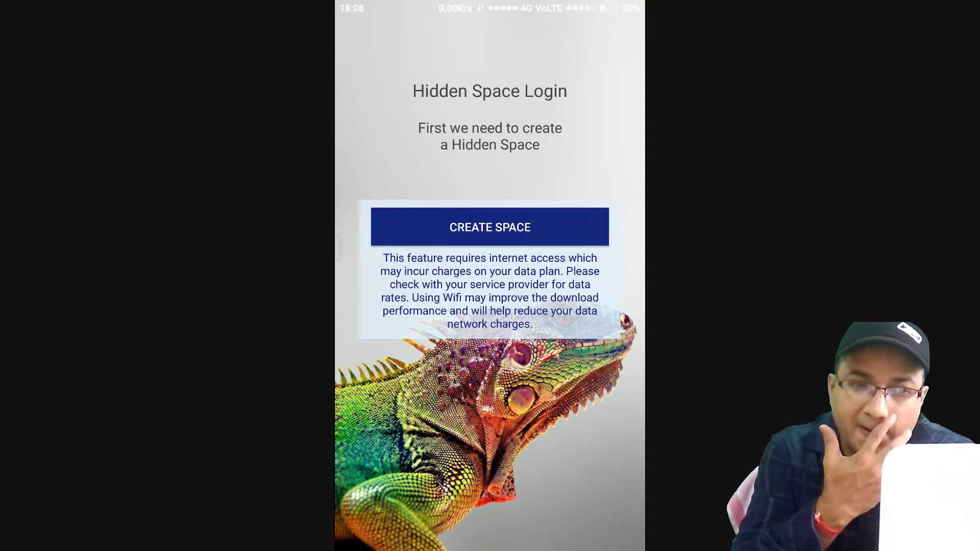
click(490, 226)
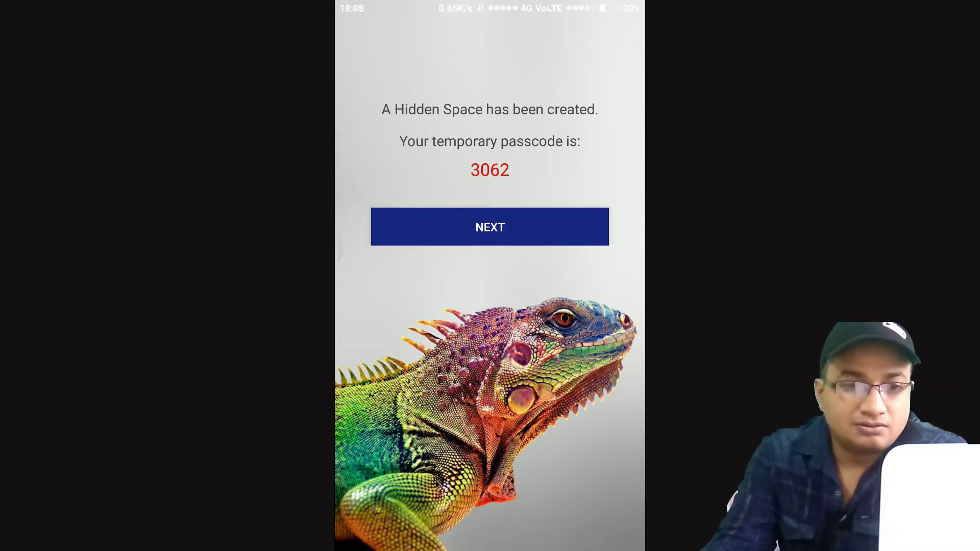
click(490, 226)
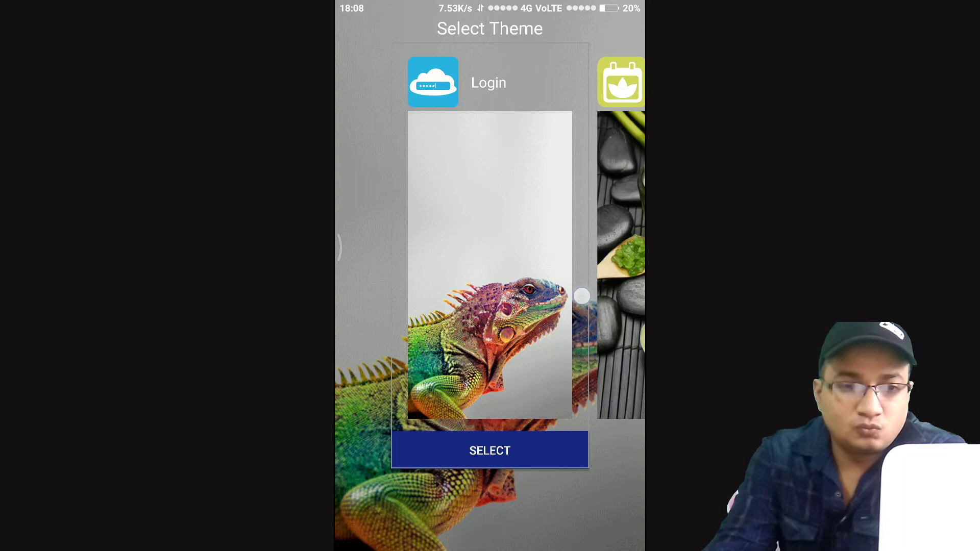
Apply the Books theme and let the app restart to its themed login screen.
drag(562, 263, 375, 262)
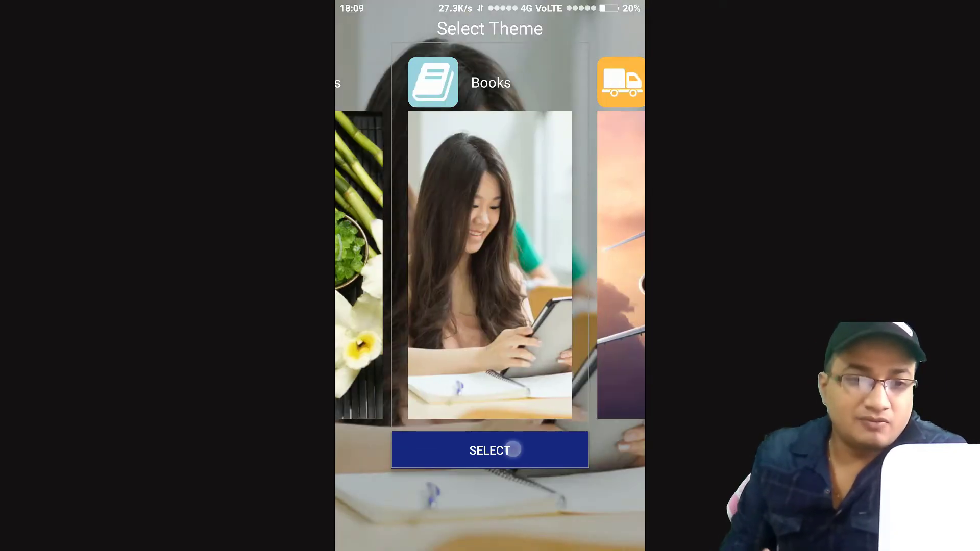
click(489, 450)
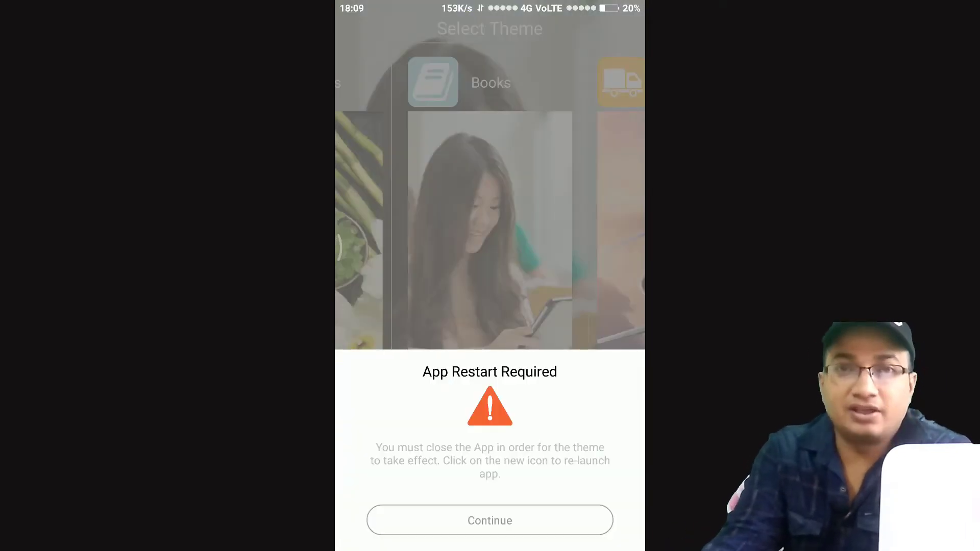
click(489, 521)
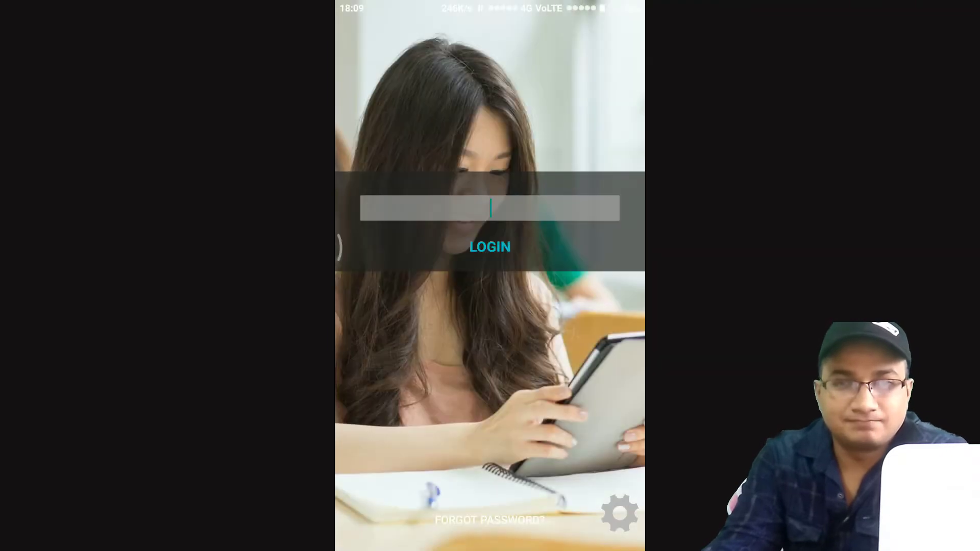
Enter the passcode, then reach the MIUI update page for V8.5.1.0.
click(489, 209)
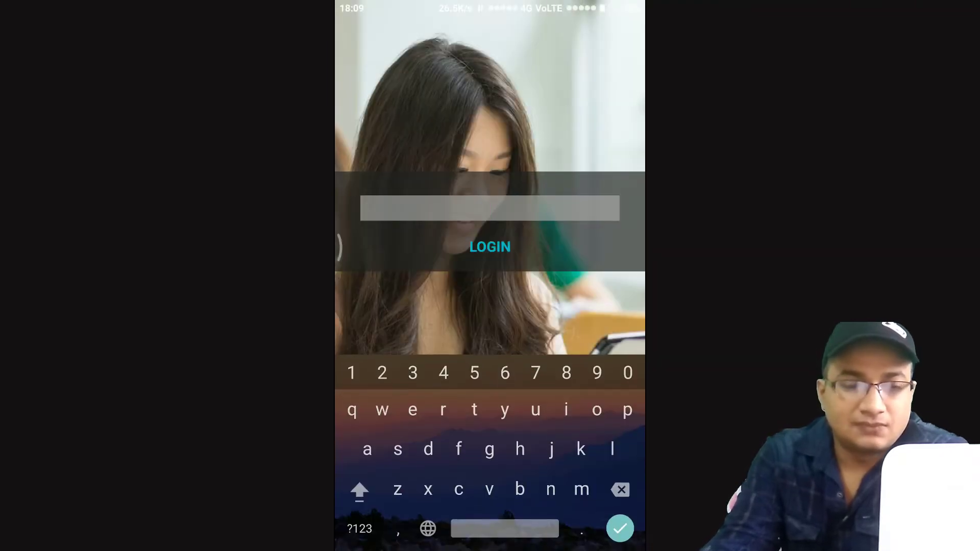
click(490, 208)
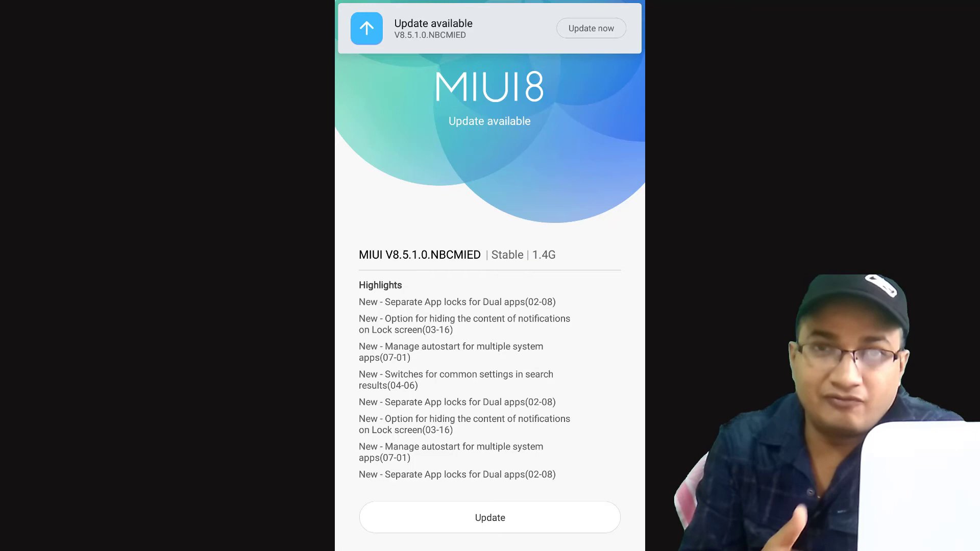
Scroll the V8.5.1.0 highlights from App Lock down to Gallery, Settings and Security.
scroll(up, 3)
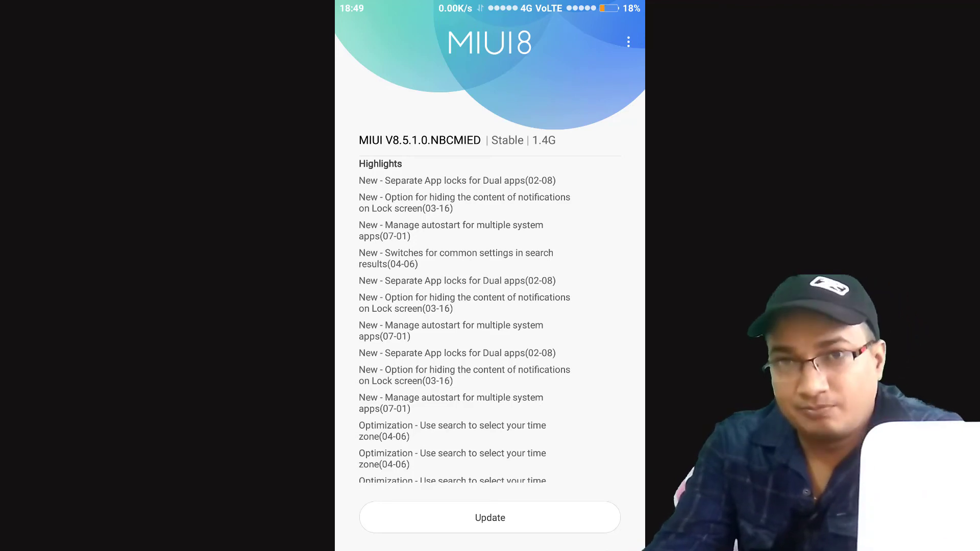
scroll(down, 3)
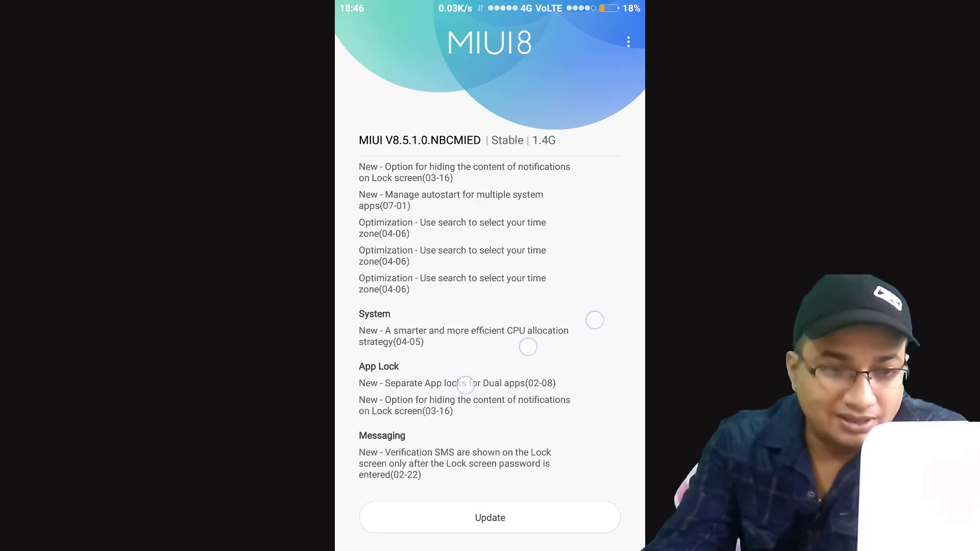
scroll(down, 3)
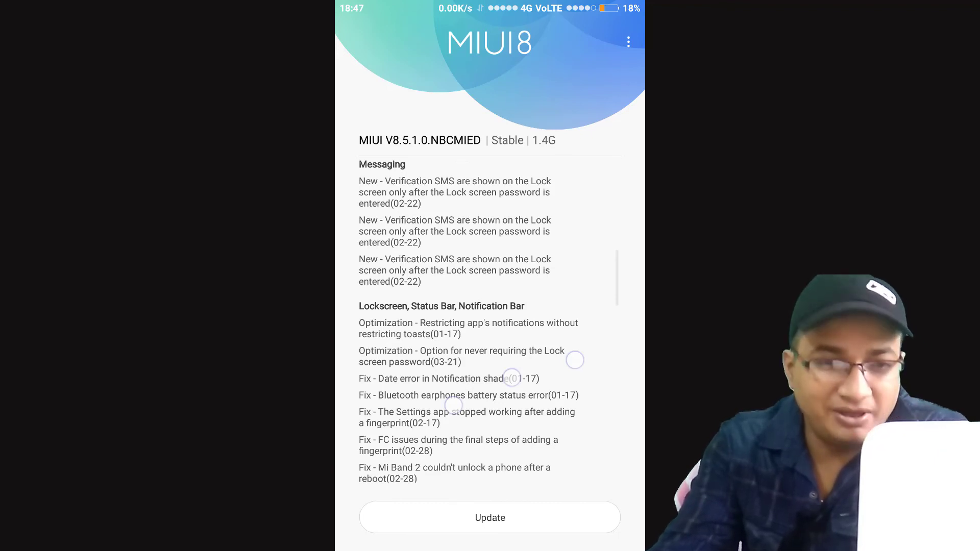
scroll(down, 3)
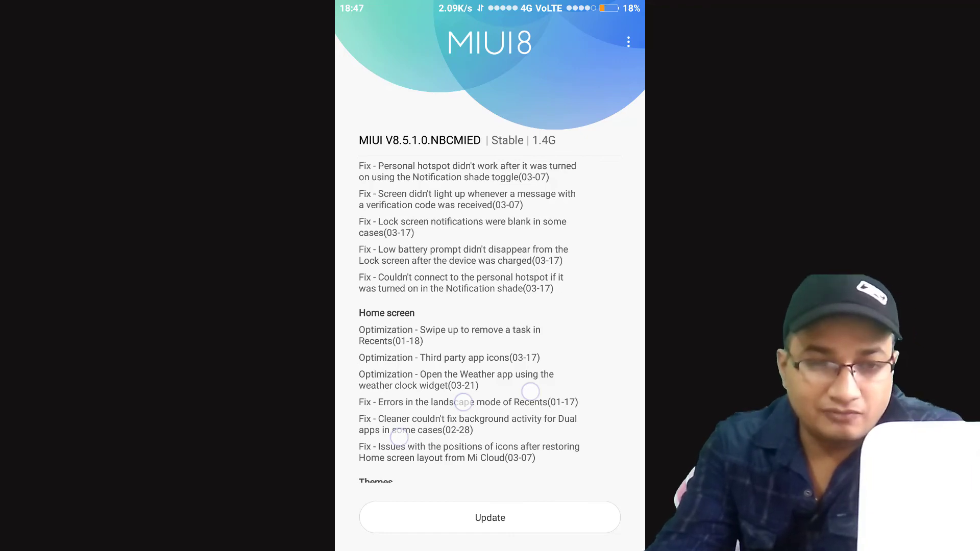
scroll(down, 3)
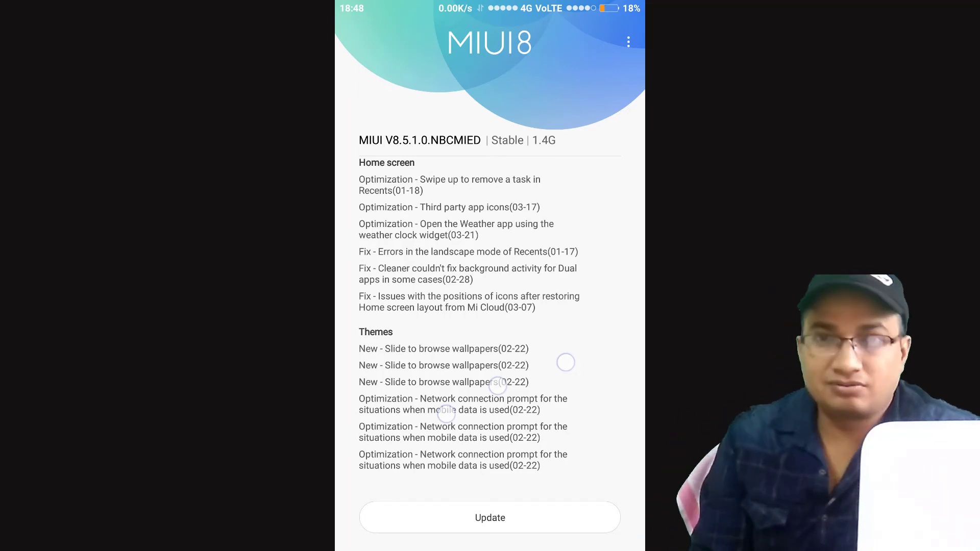
scroll(down, 3)
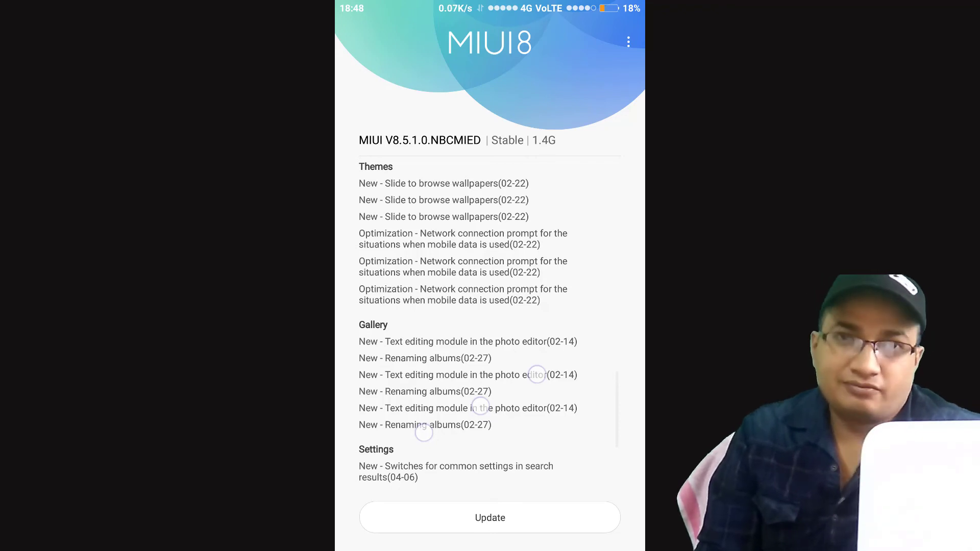
scroll(down, 3)
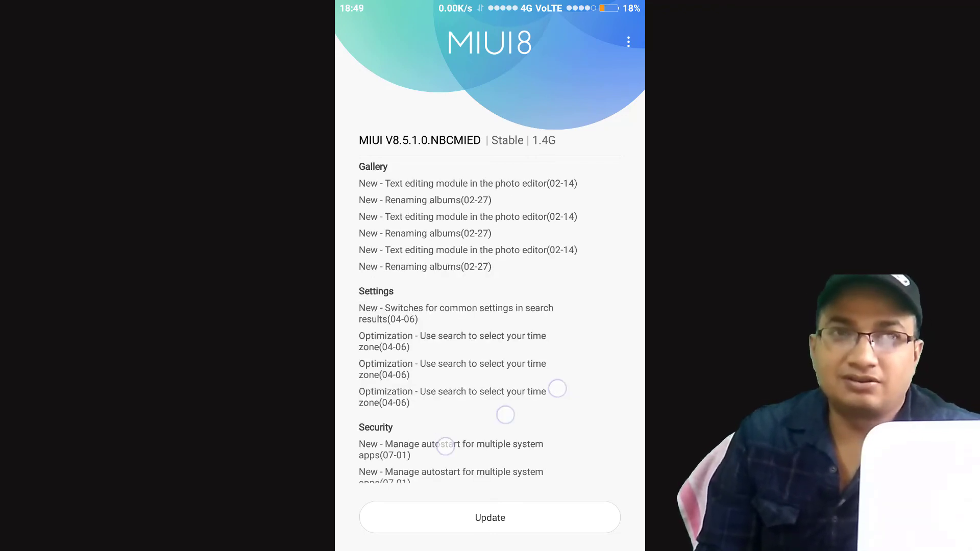